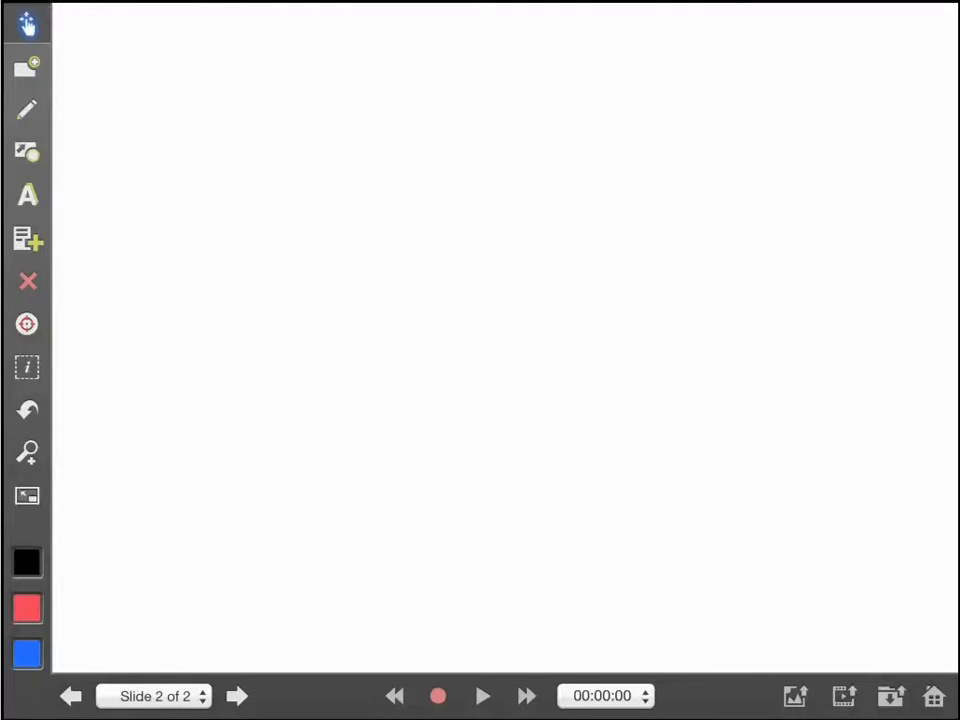
- Insert the wall clock photo from the camera roll to fill the second slide
left_click(25, 240)
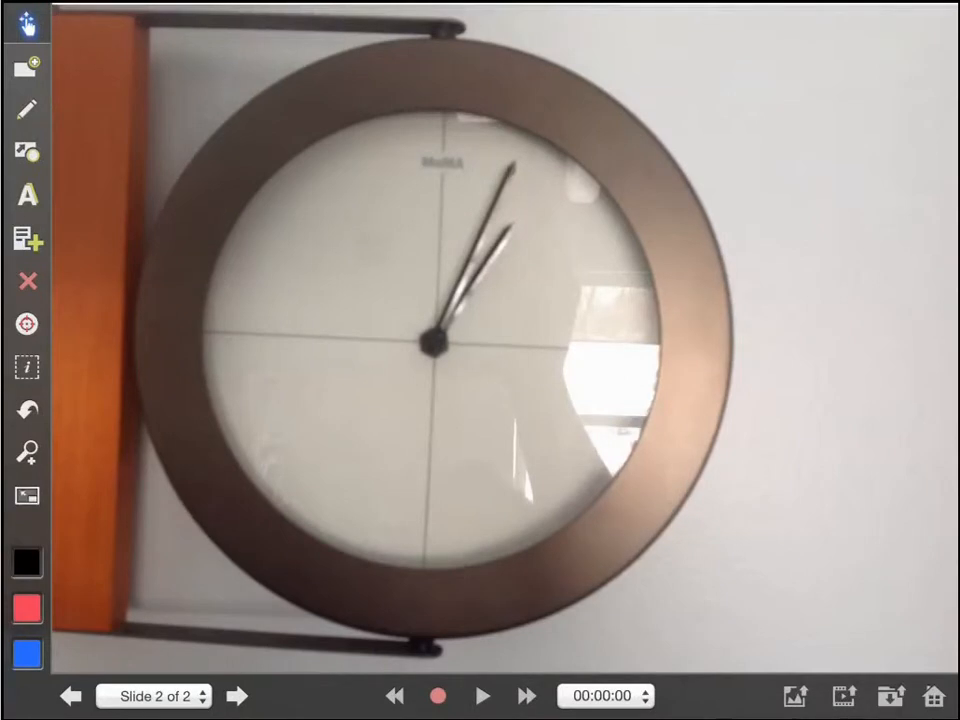
- Insert the transparent protractor image and centre it over the clock's hands
left_click(28, 239)
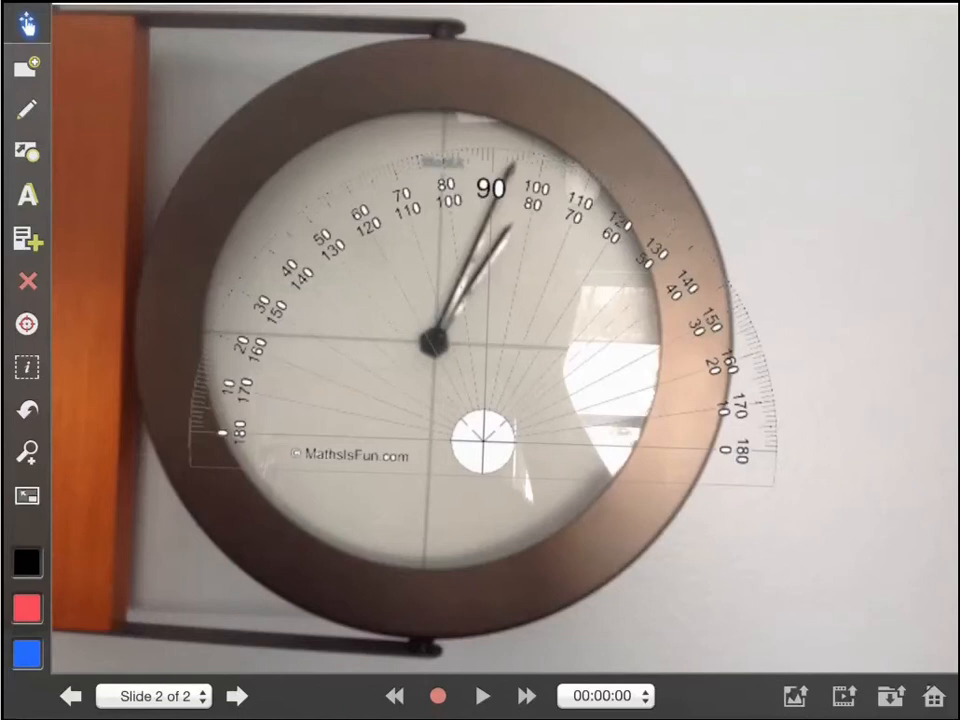
- Export the project as a movie via More, choosing Google Drive as the destination
left_click(845, 694)
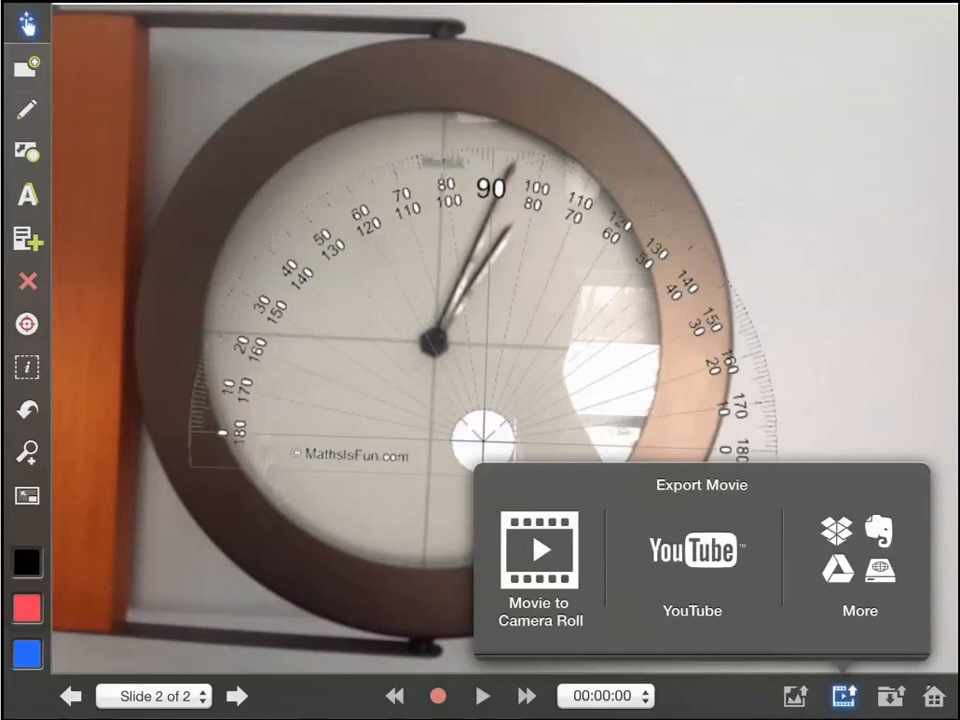
left_click(537, 555)
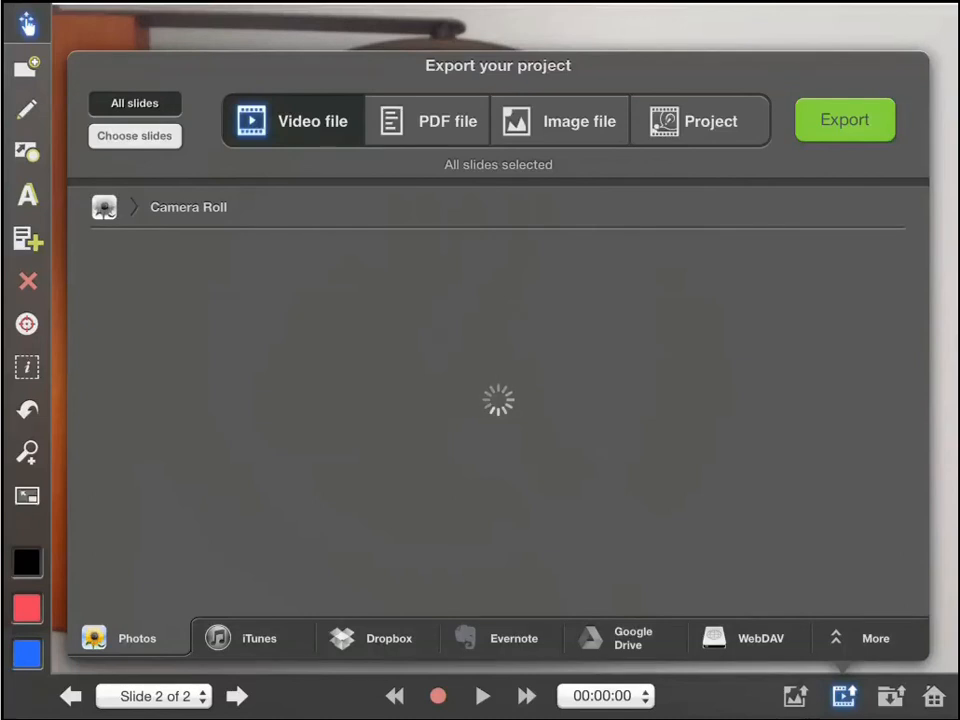
left_click(632, 638)
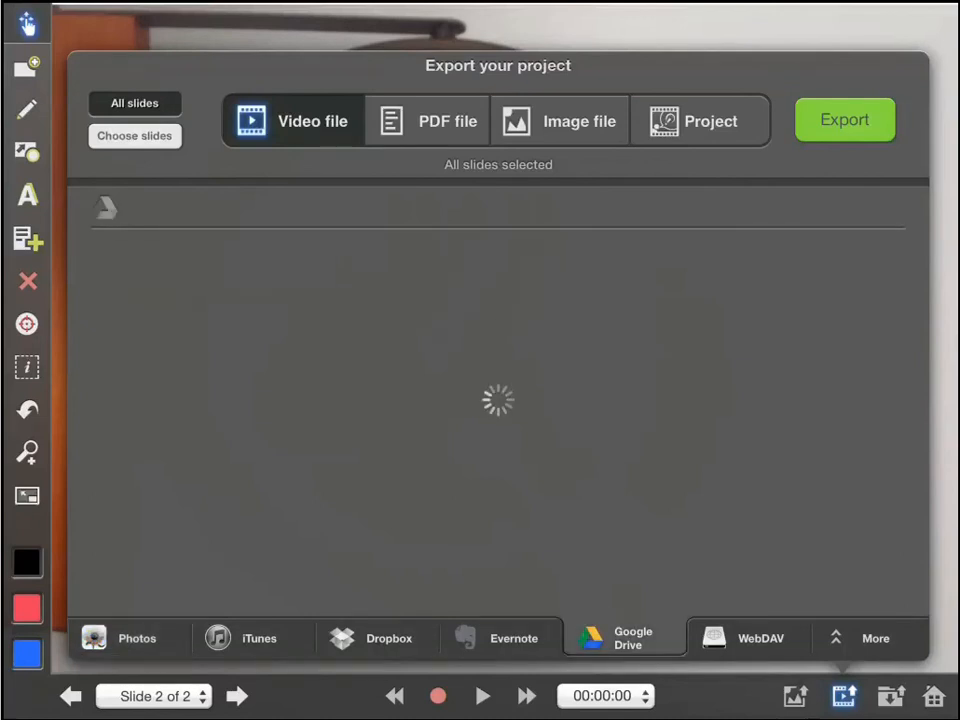